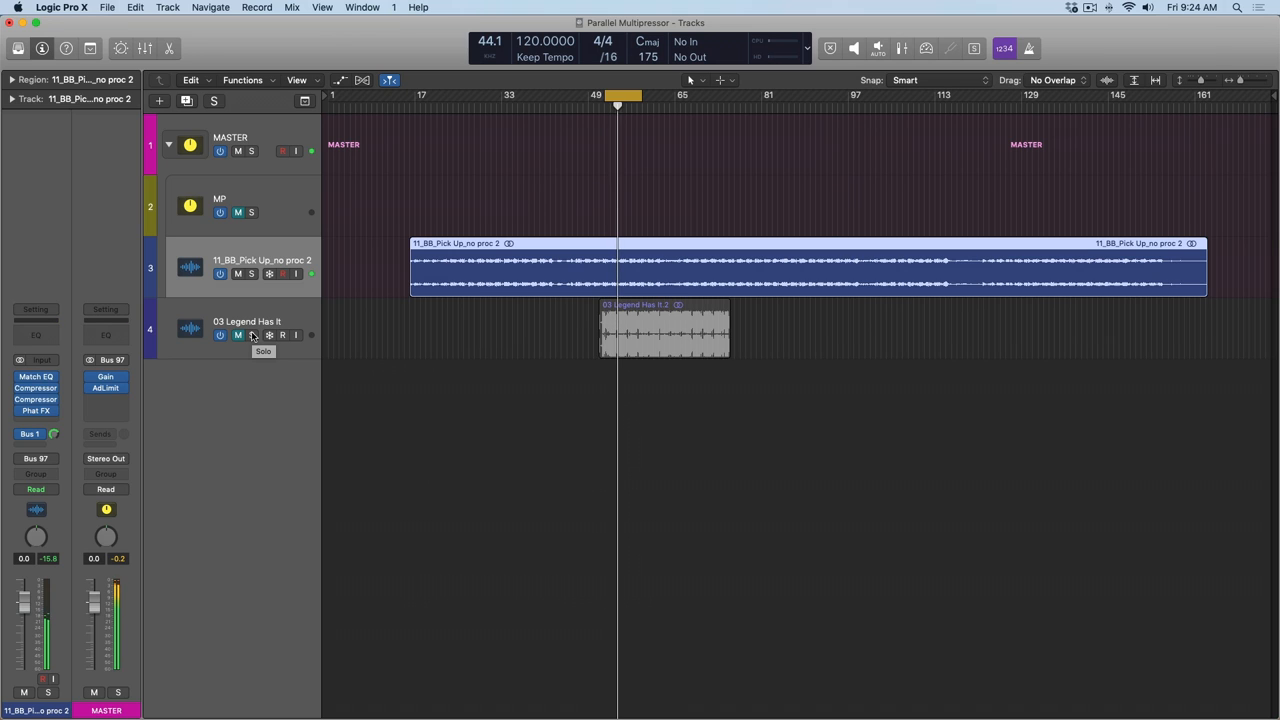
Open the Compressor insert on the 11_BB_Pick Up_no proc 2 channel strip.
left_click(252, 335)
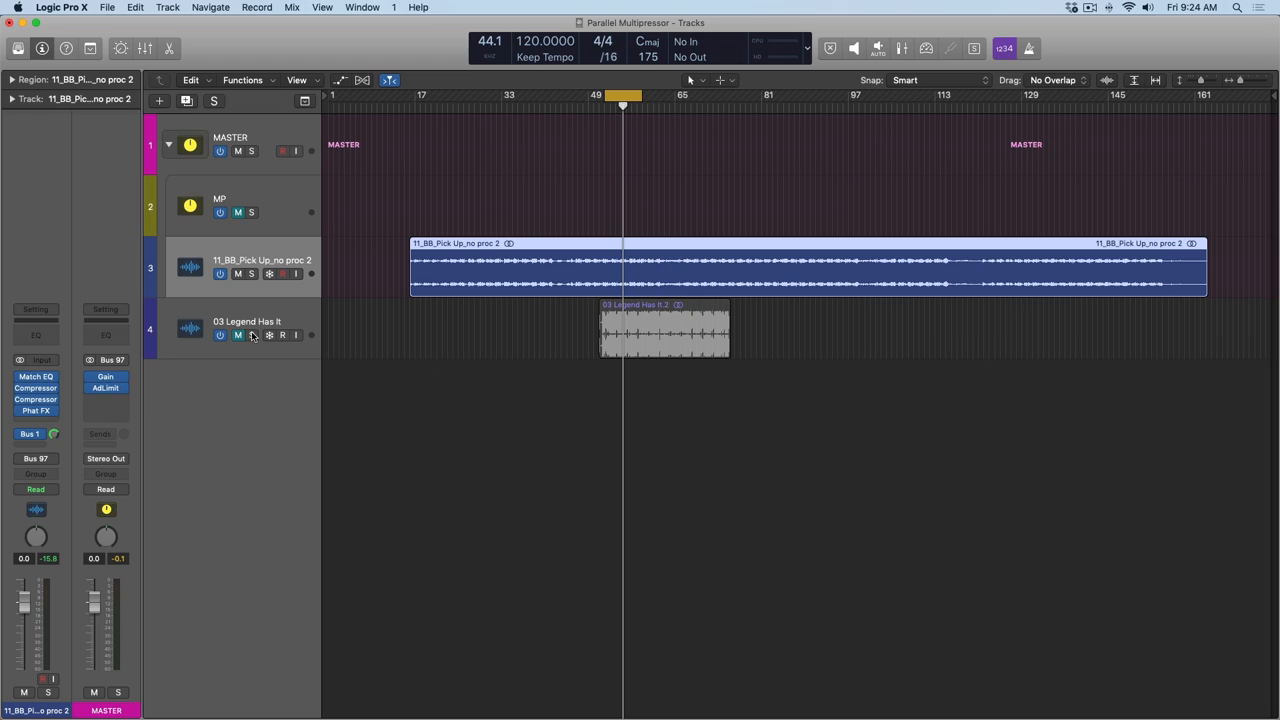
mouse_move(112, 360)
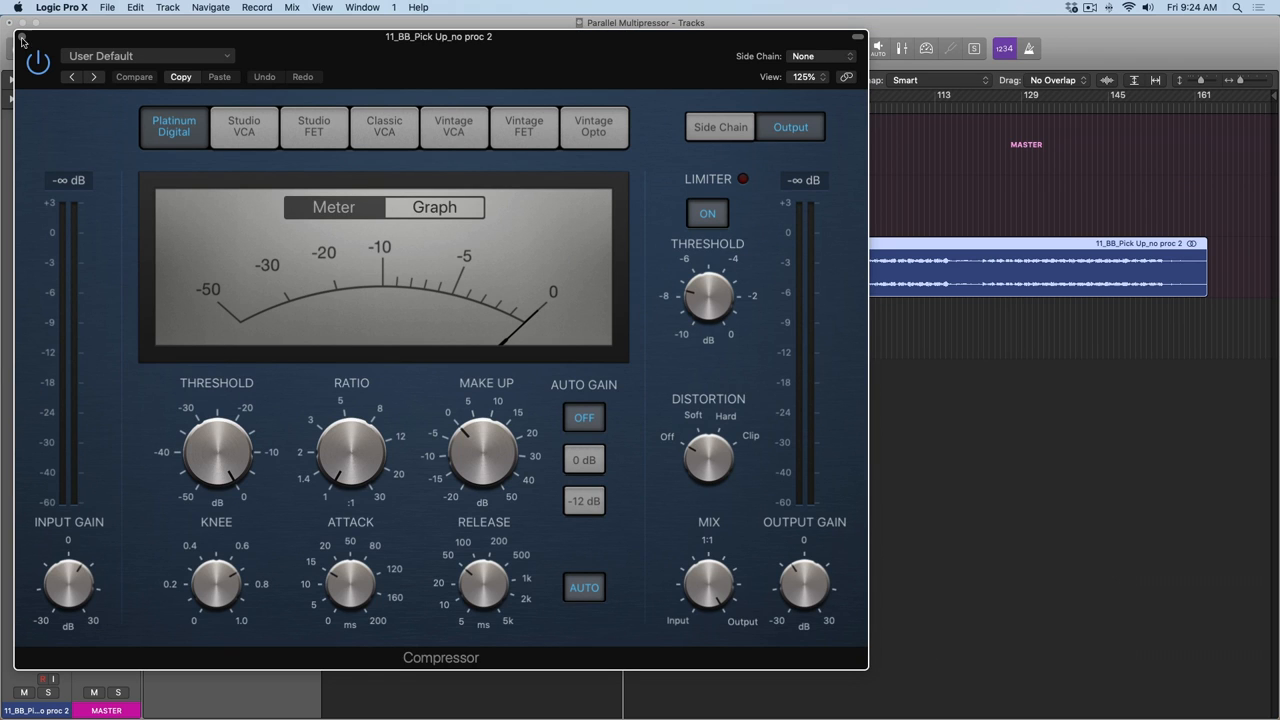
Lower the Compressor threshold and soften its ratio, then A/B against saved settings with Compare.
left_click(22, 40)
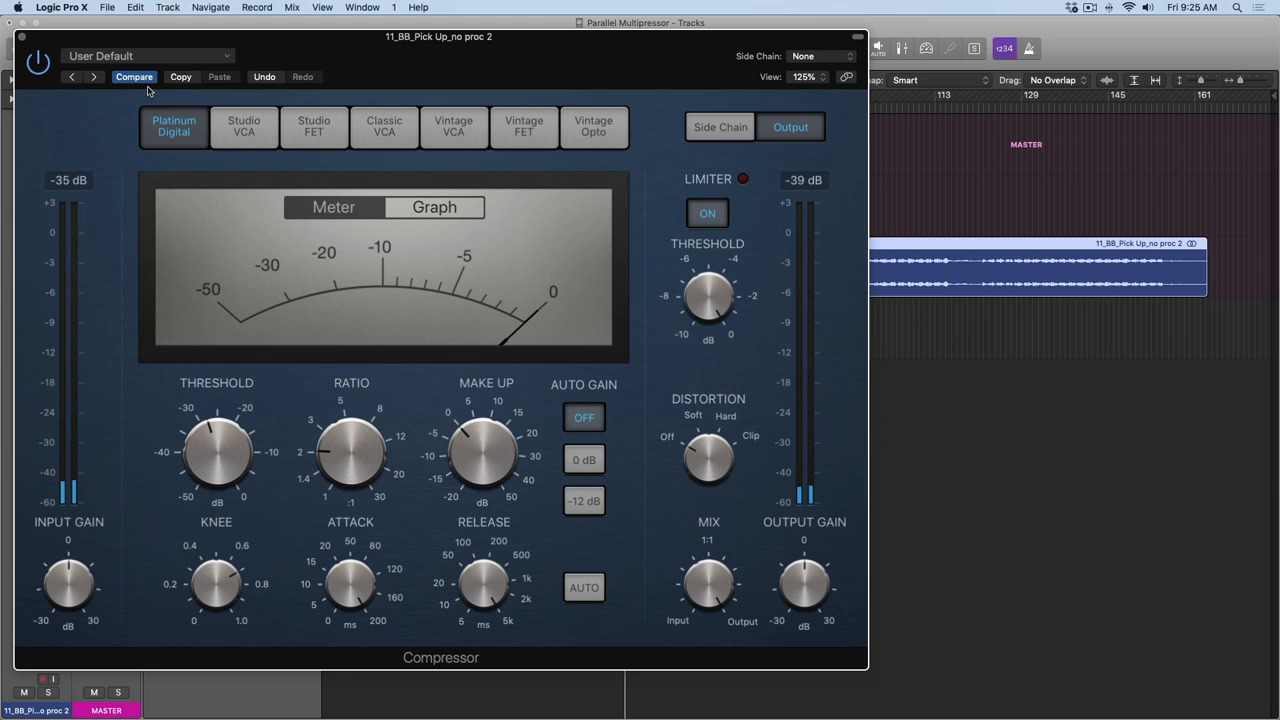
left_click(134, 77)
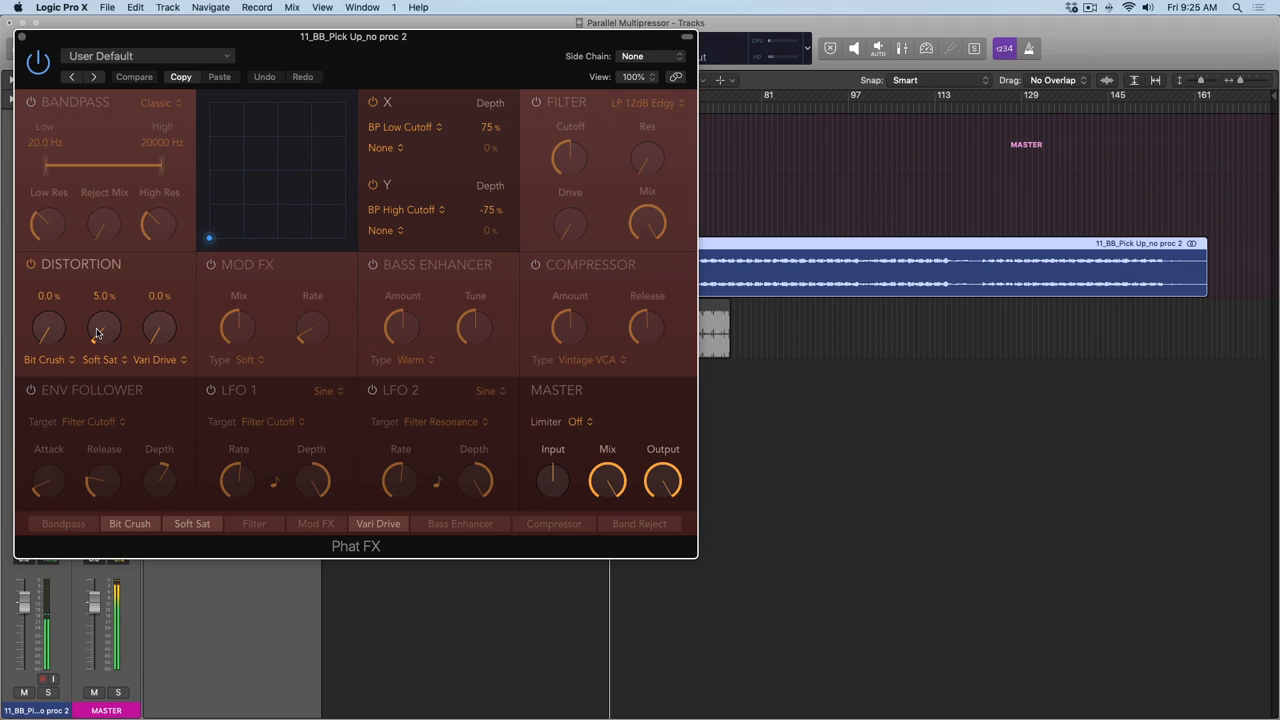
Push Phat FX Soft Sat distortion up to about 15%, then settle it near 7%.
left_click_drag(104, 325, 104, 315)
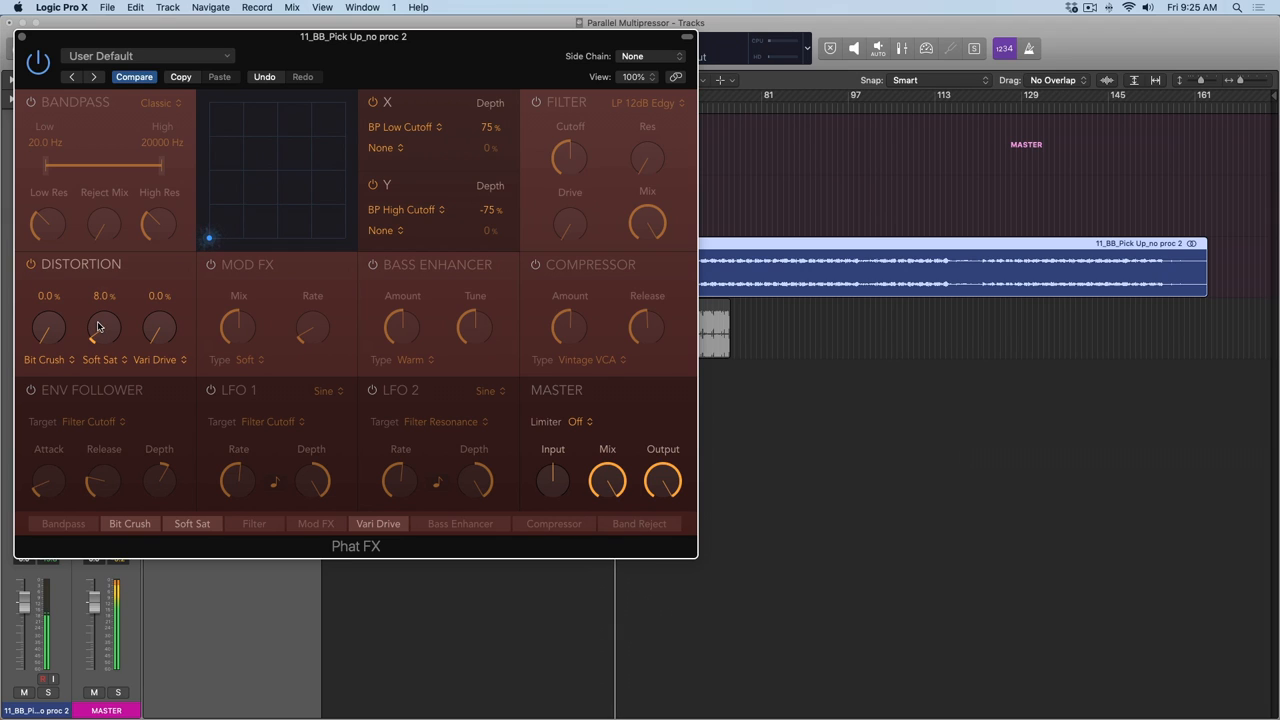
left_click_drag(103, 327, 103, 315)
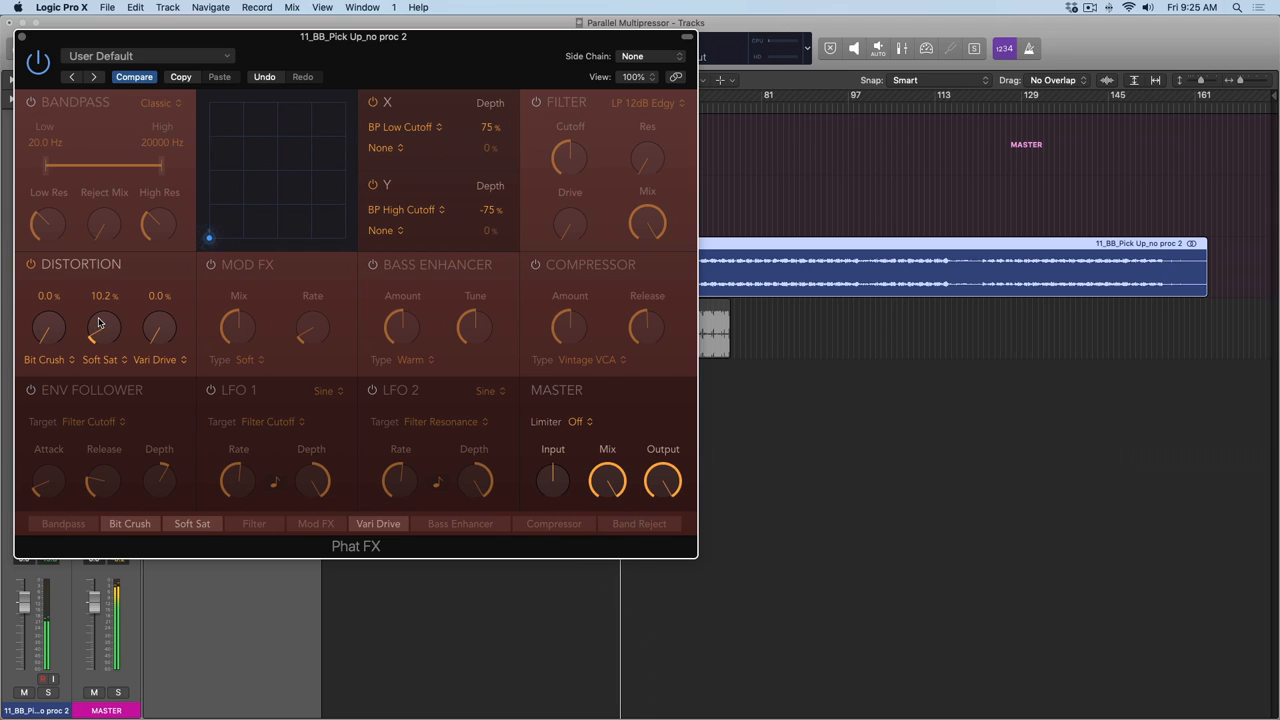
left_click_drag(104, 327, 104, 320)
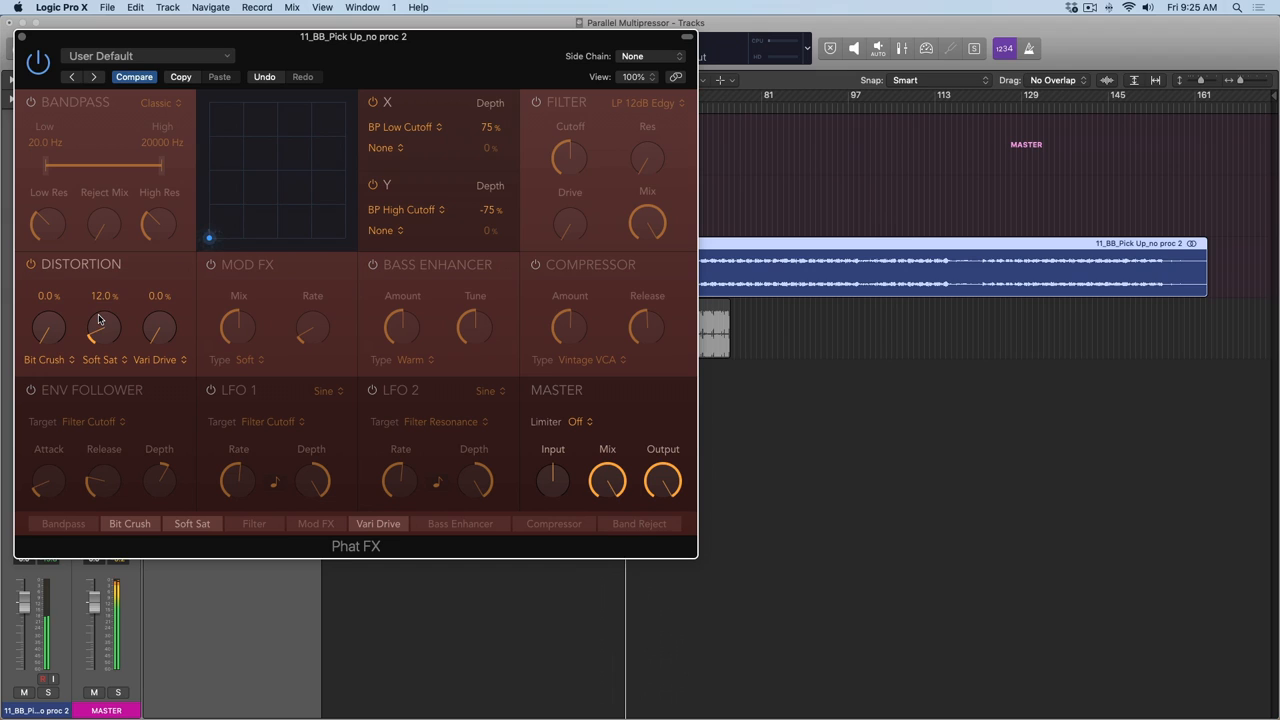
left_click_drag(104, 327, 104, 310)
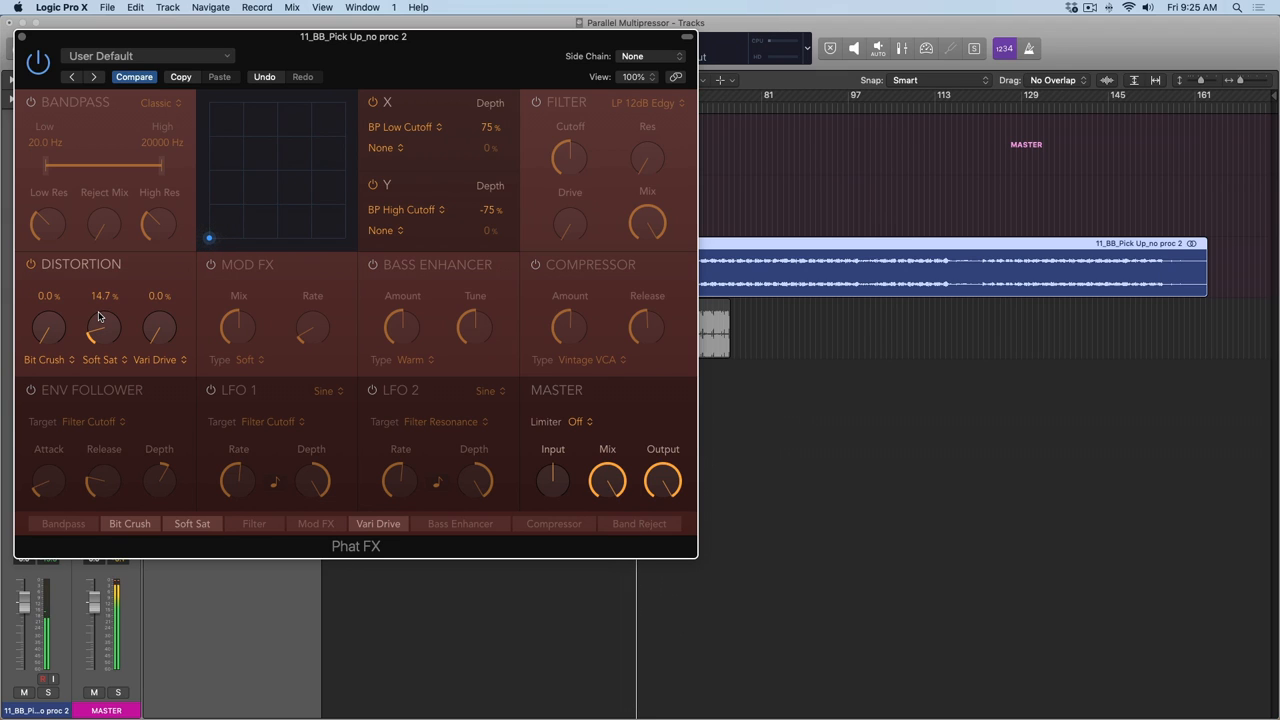
left_click_drag(104, 330, 100, 340)
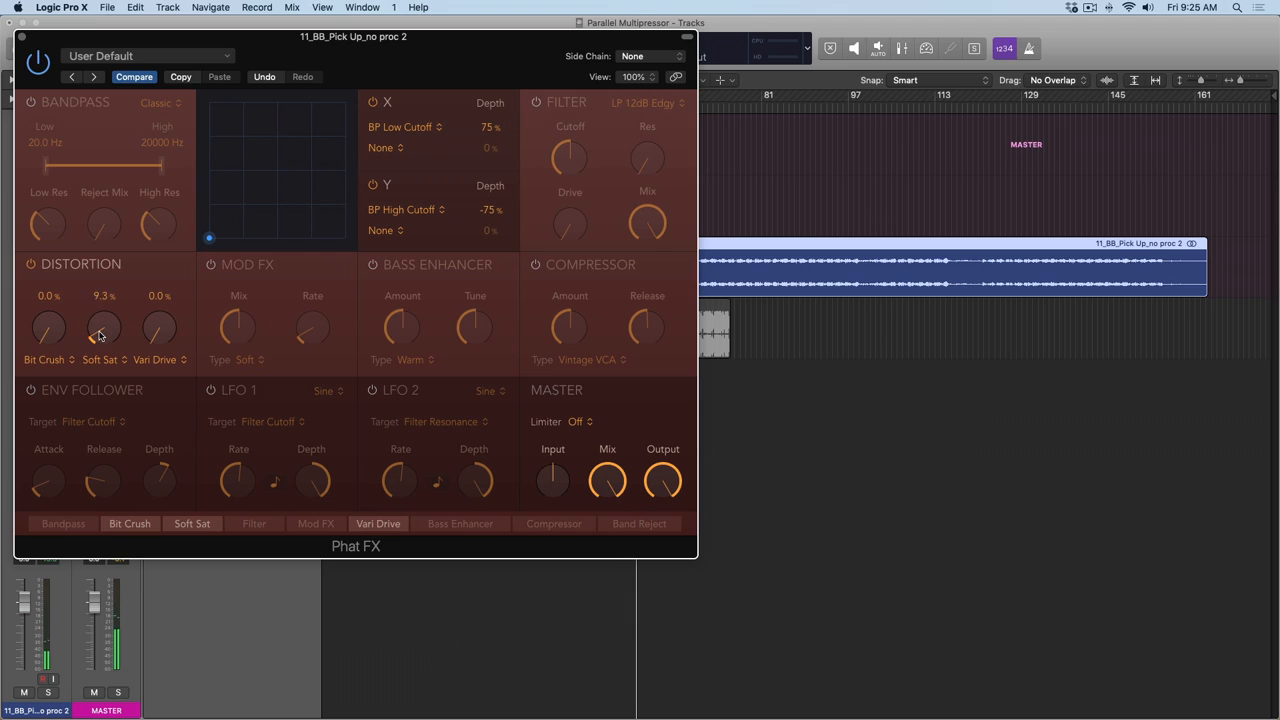
left_click_drag(104, 328, 104, 340)
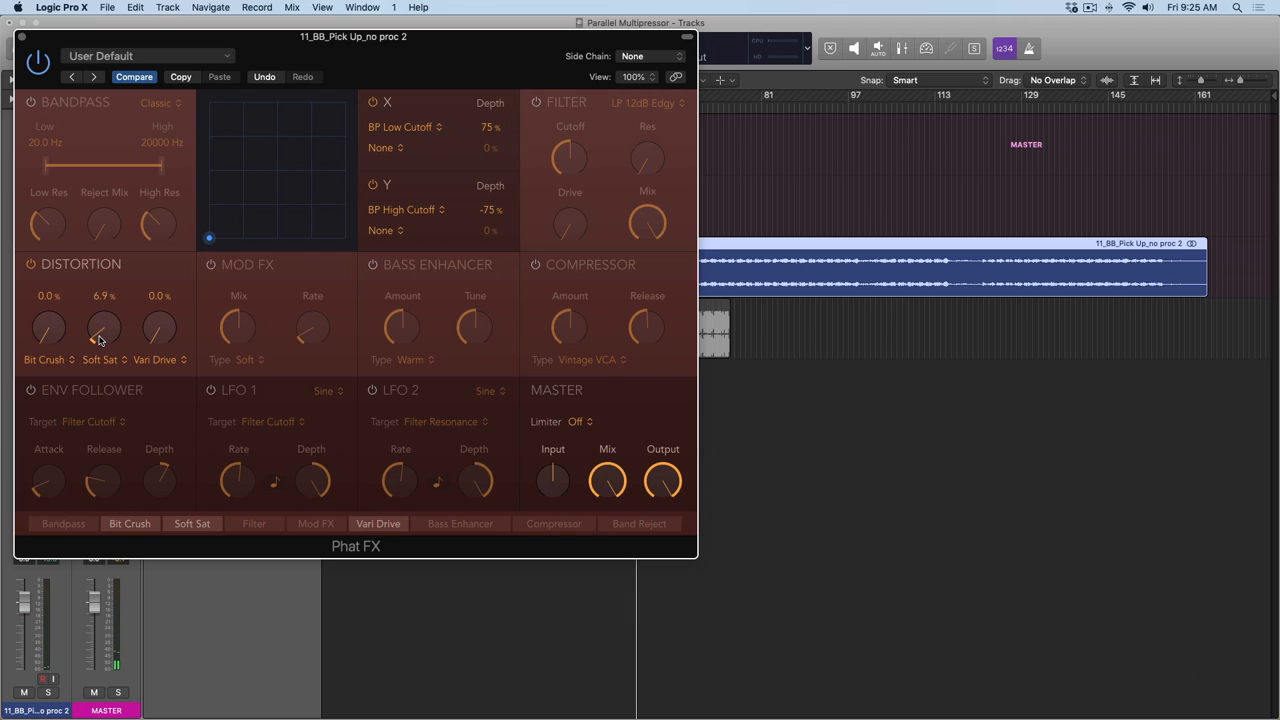
left_click_drag(103, 328, 100, 338)
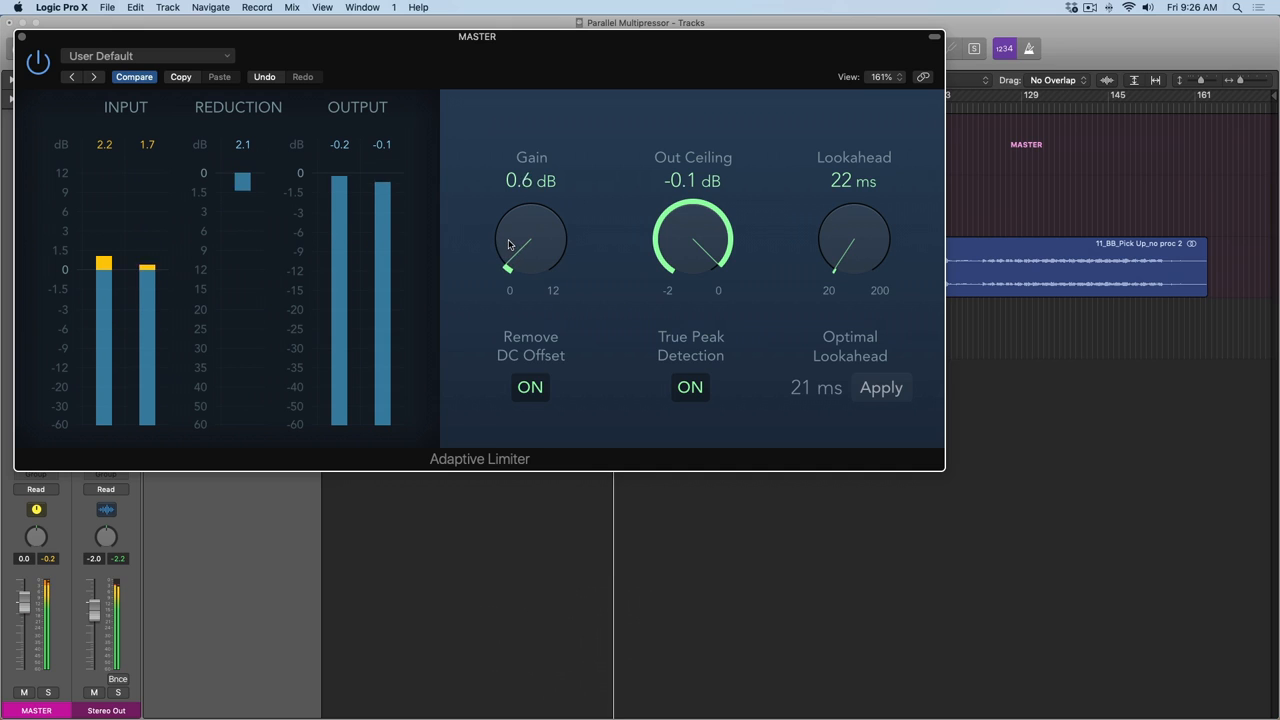
Raise the MASTER Adaptive Limiter gain from 0.6 dB through 1.2 dB to about 1.5 dB.
left_click_drag(530, 250, 530, 230)
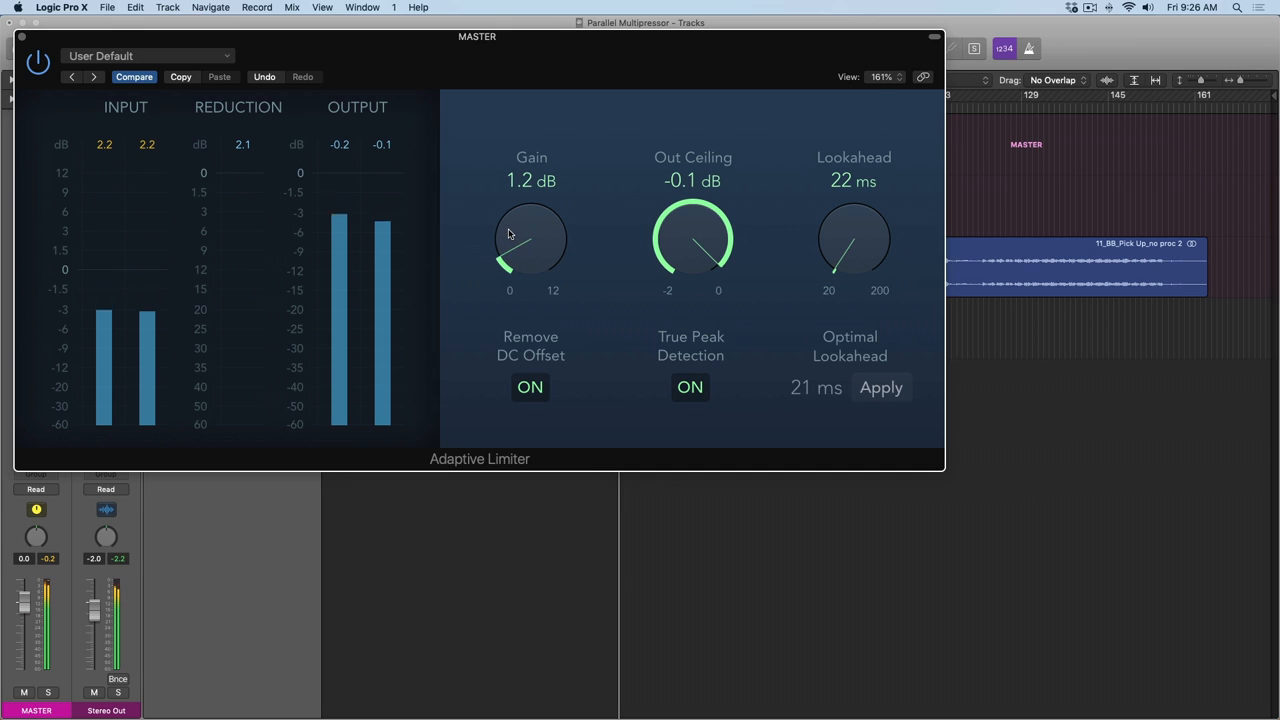
left_click_drag(531, 238, 533, 235)
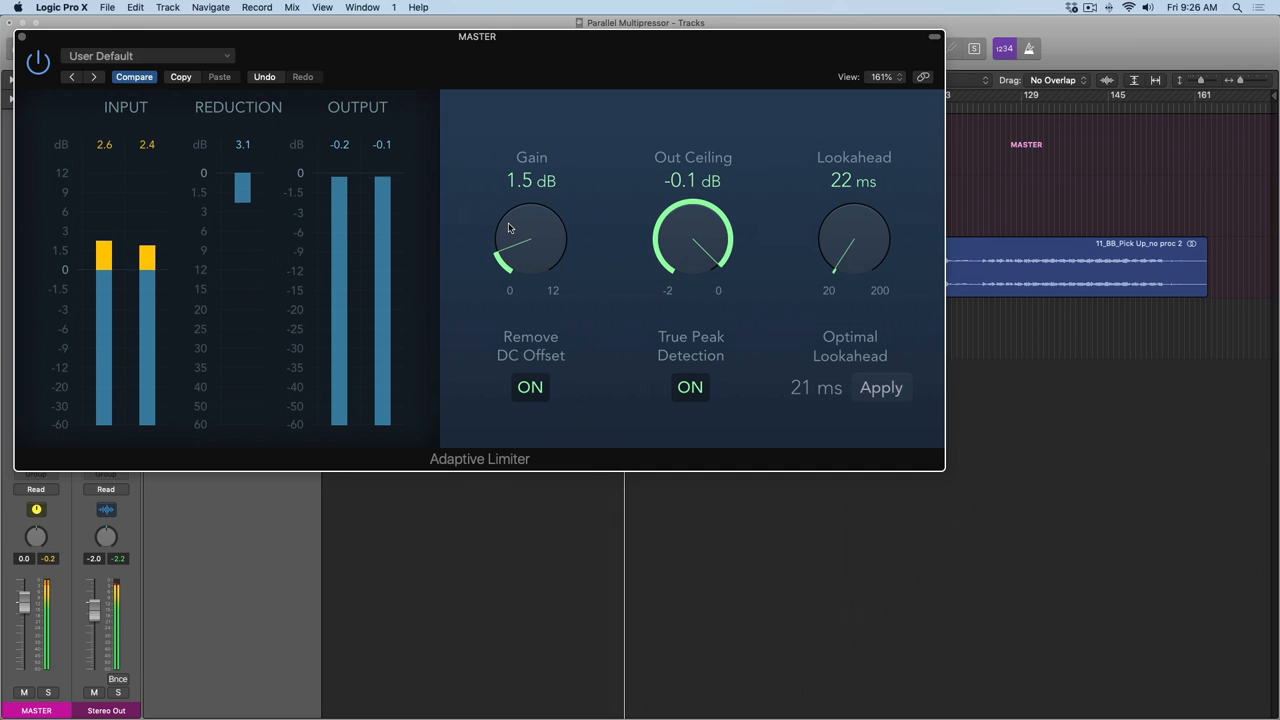
left_click_drag(510, 240, 510, 218)
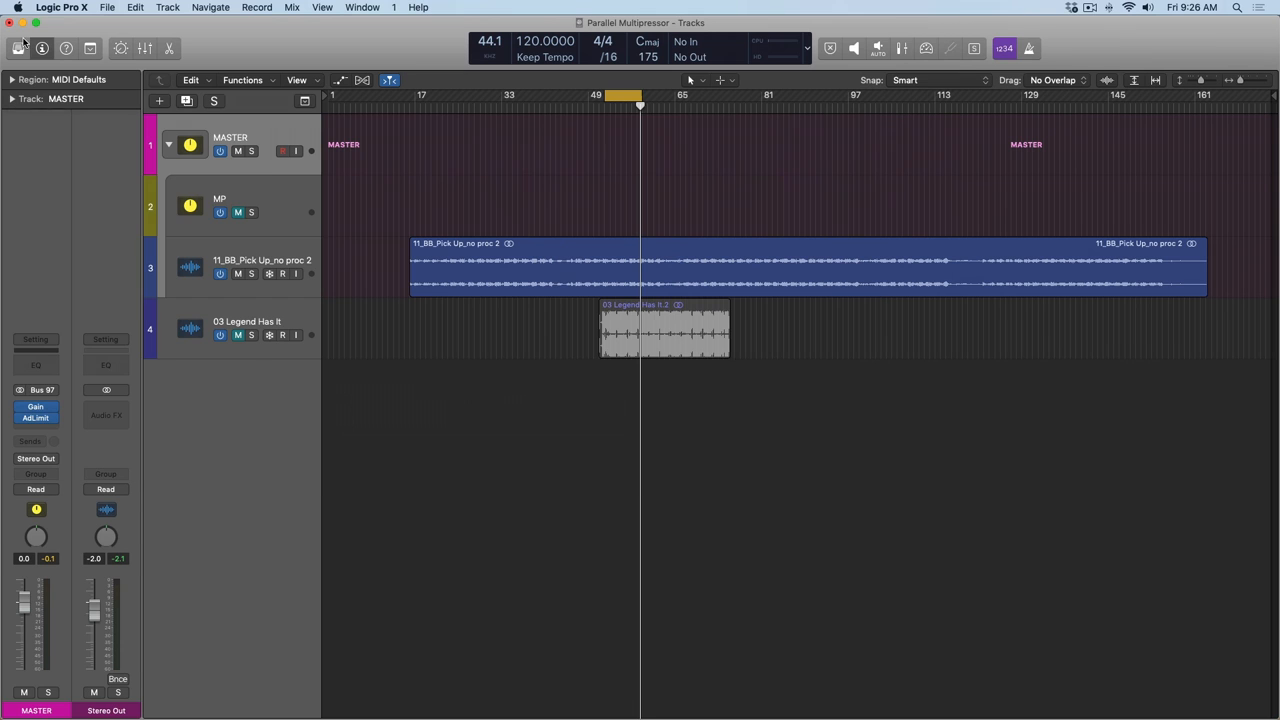
mouse_move(196, 247)
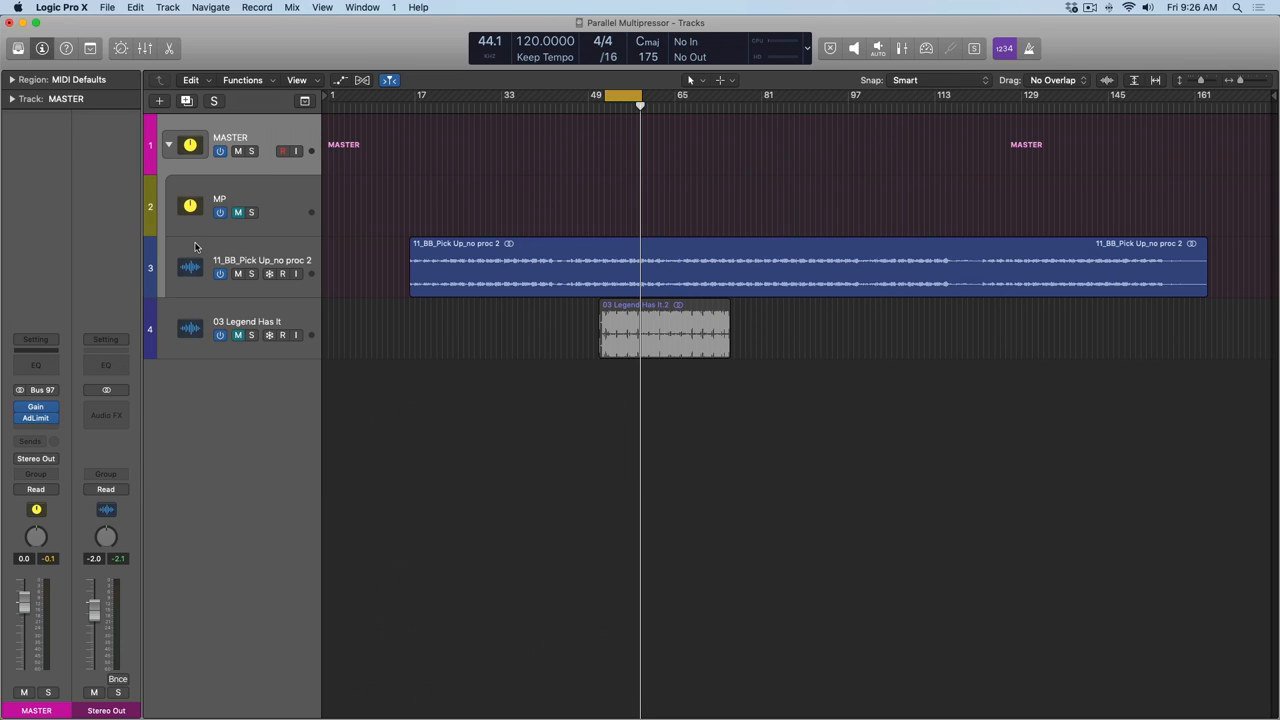
Select the MP aux track to show its Multipressor channel strip in the inspector.
left_click(261, 267)
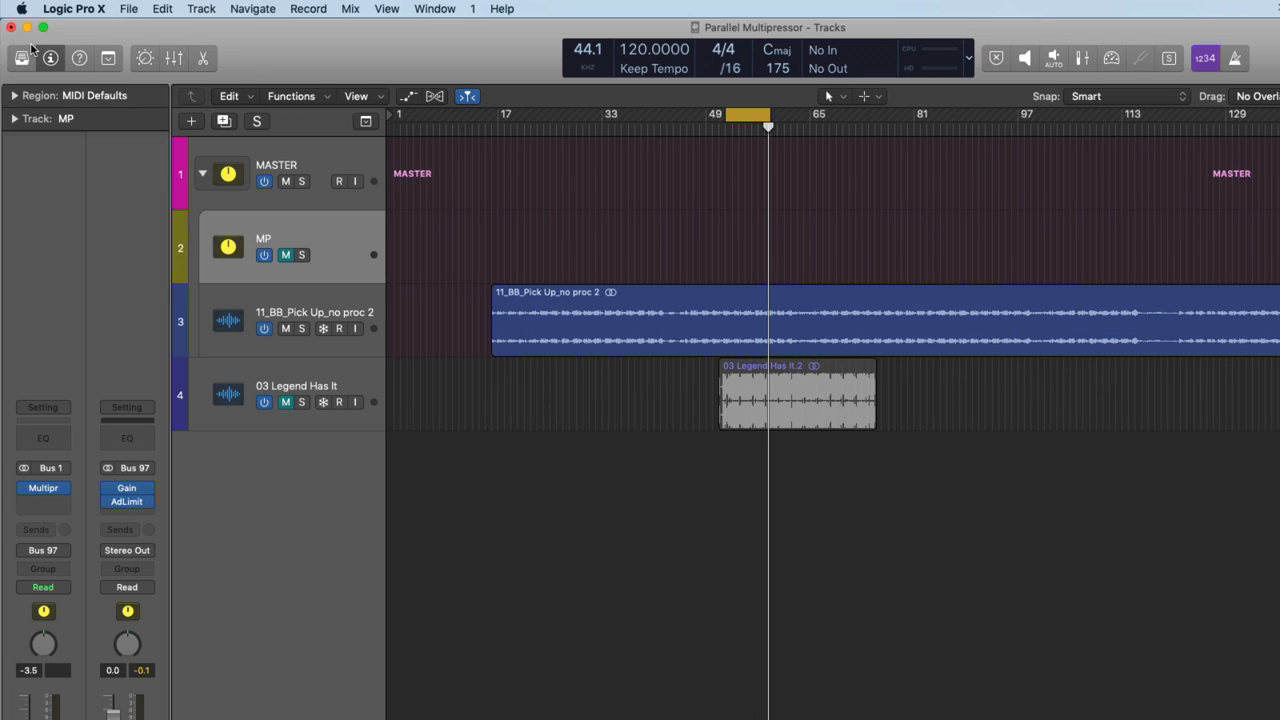
A/B reference song 03 Legend Has It against the mix by repeatedly toggling its solo.
left_click(285, 255)
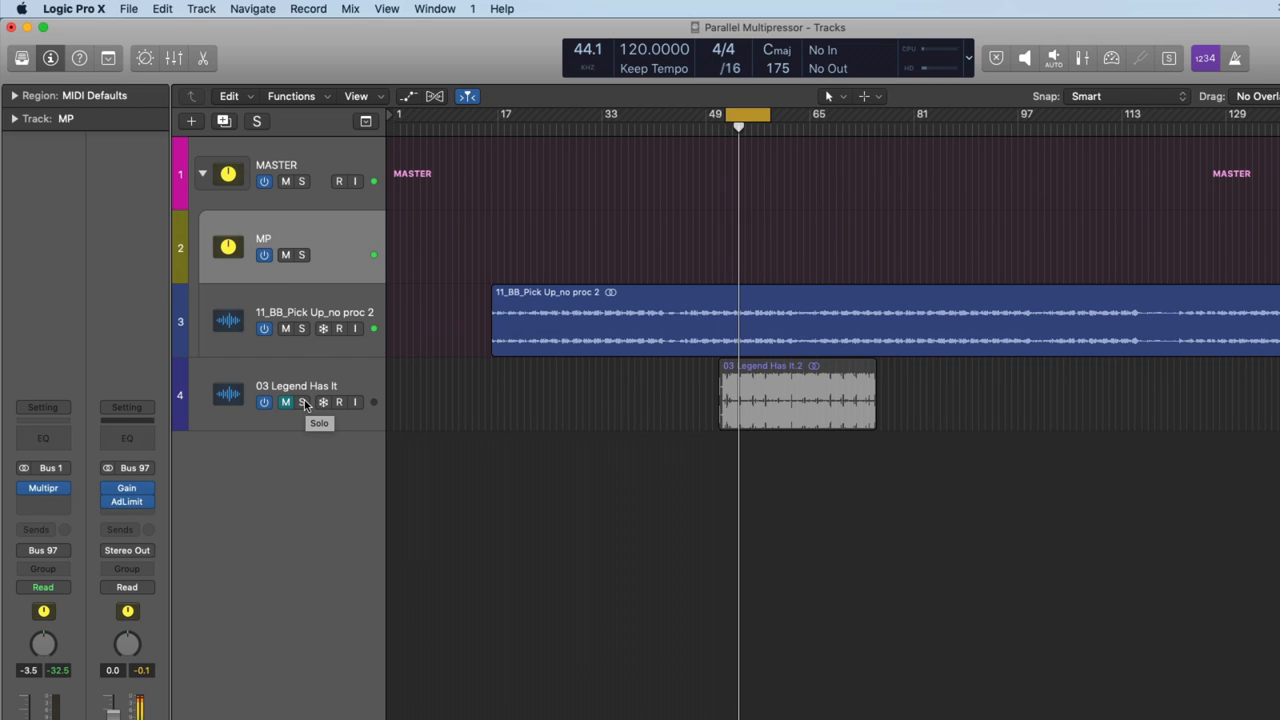
left_click(301, 402)
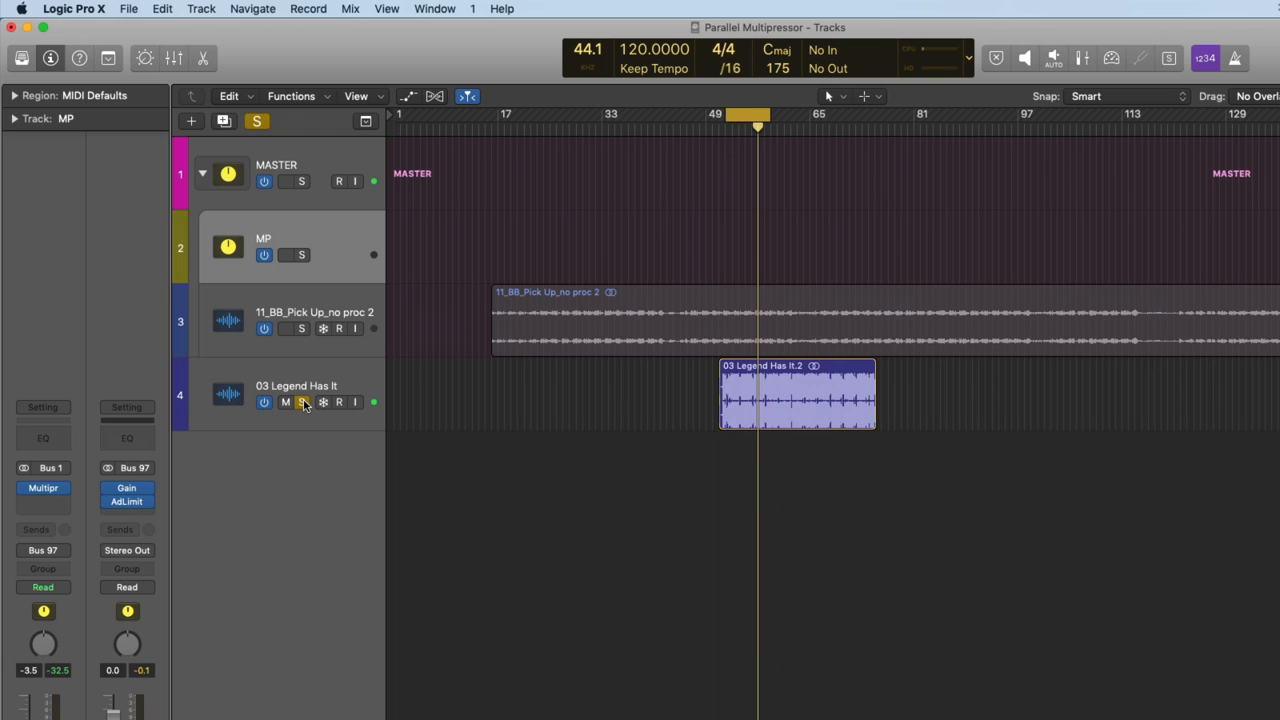
left_click(301, 402)
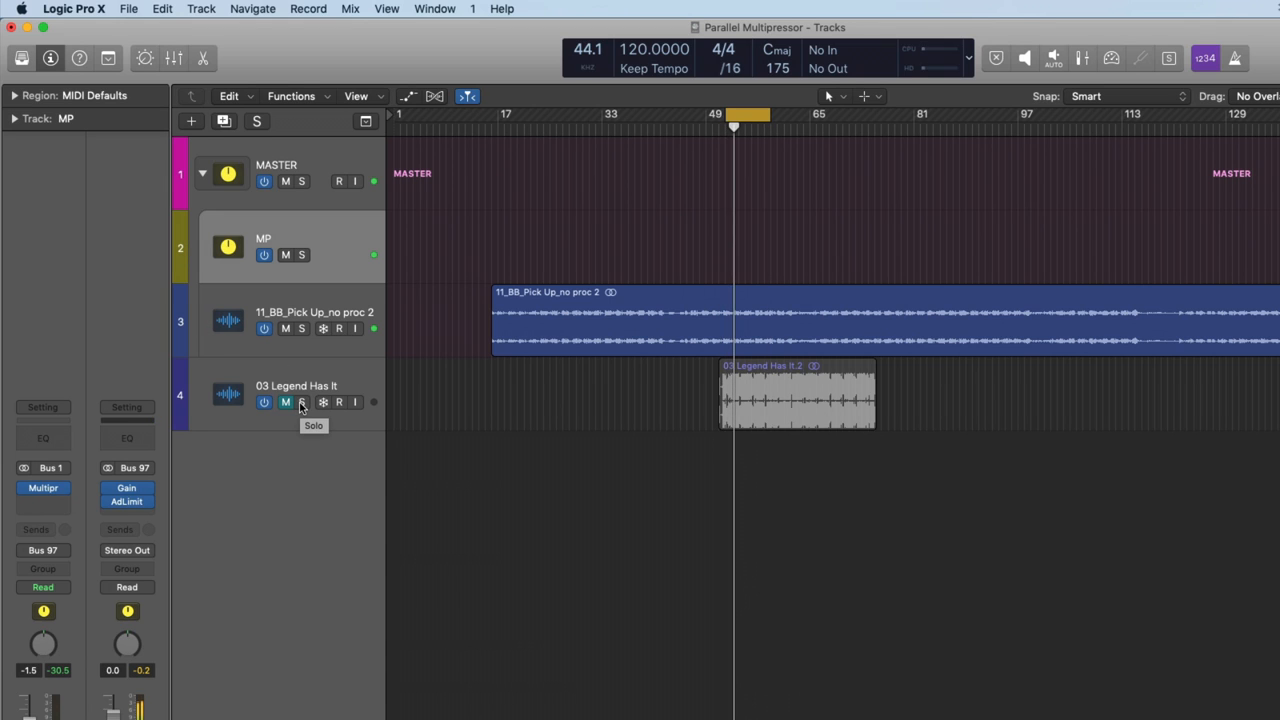
left_click(301, 402)
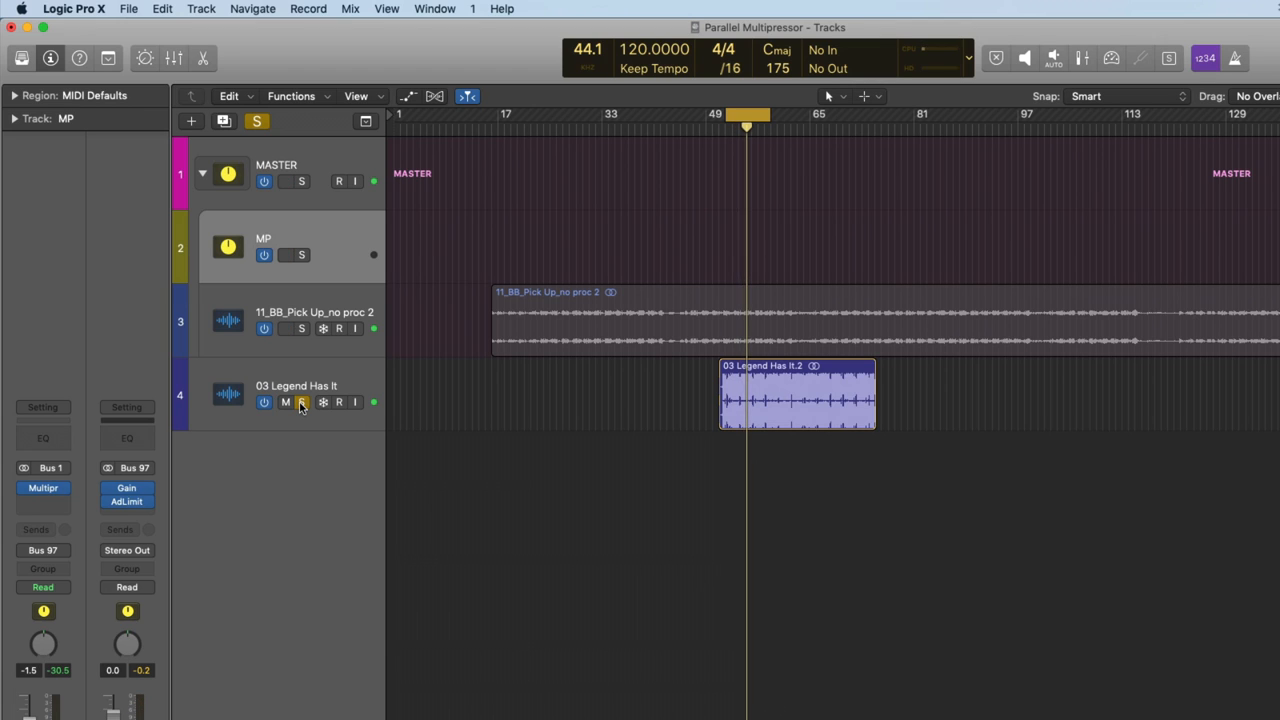
left_click(301, 402)
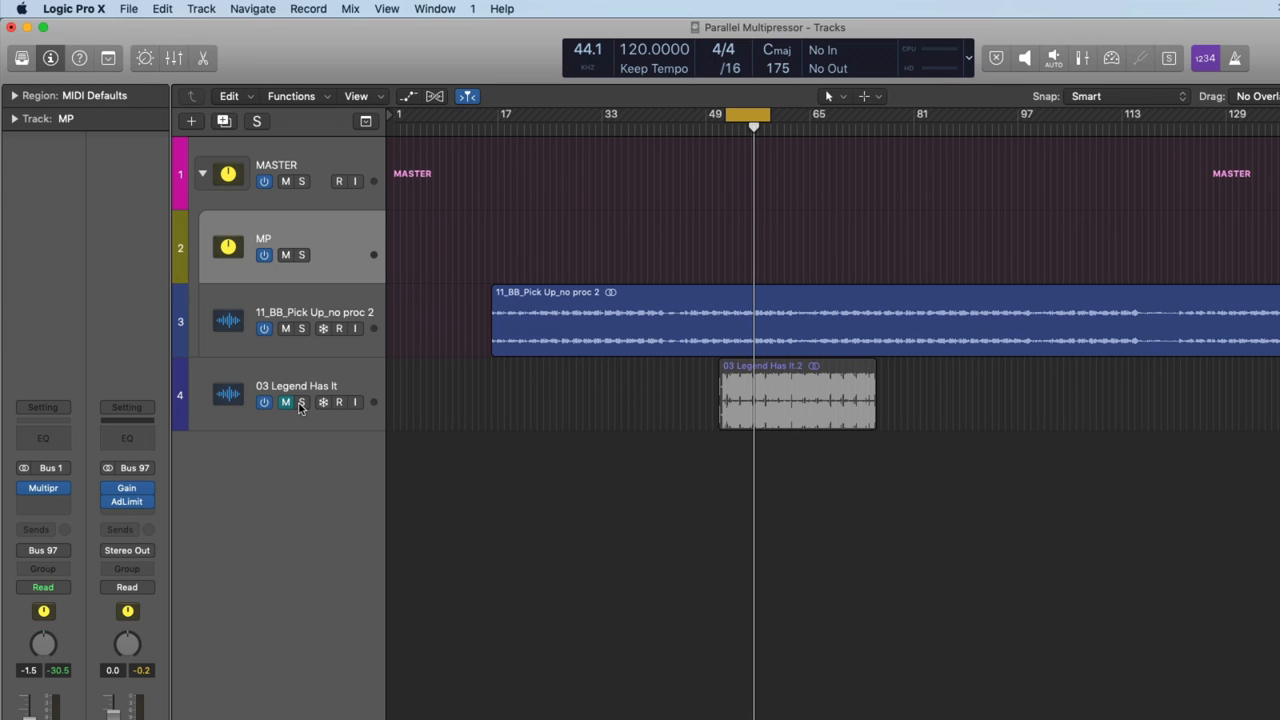
left_click(43, 488)
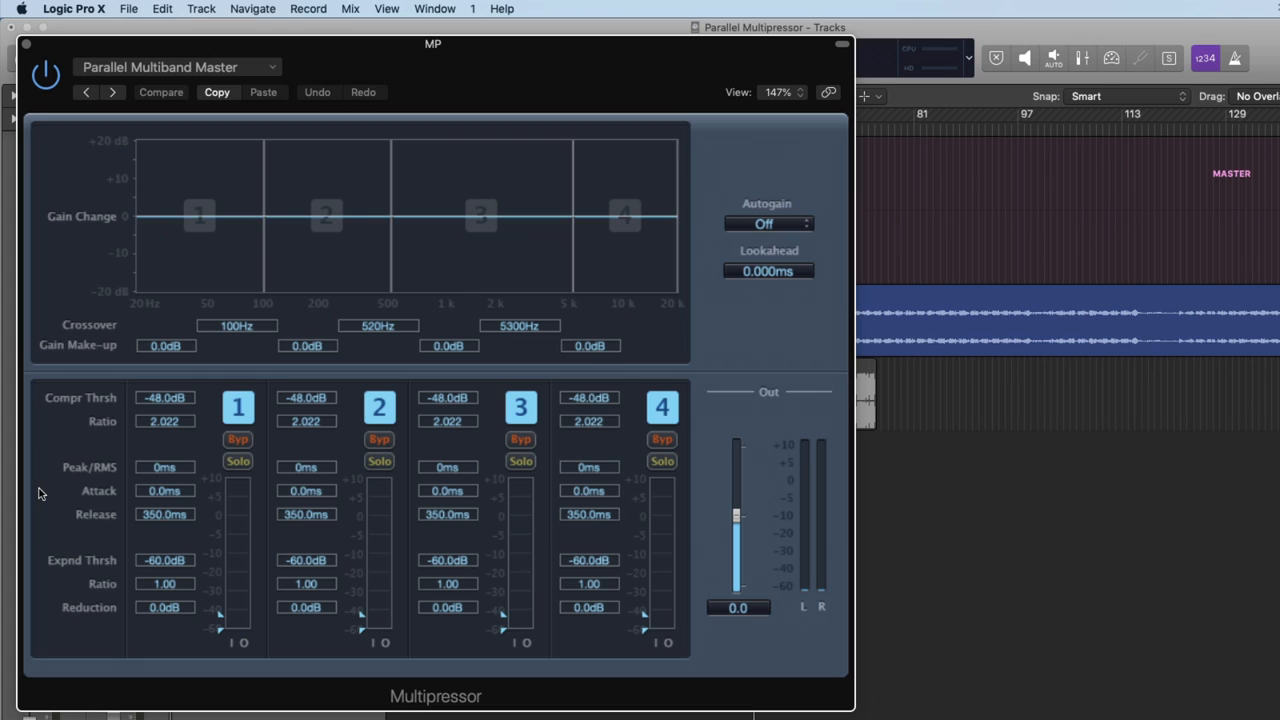
Load Parallel Multiband Master.pst into the MP Multipressor and start Save As from Settings.
left_click(175, 67)
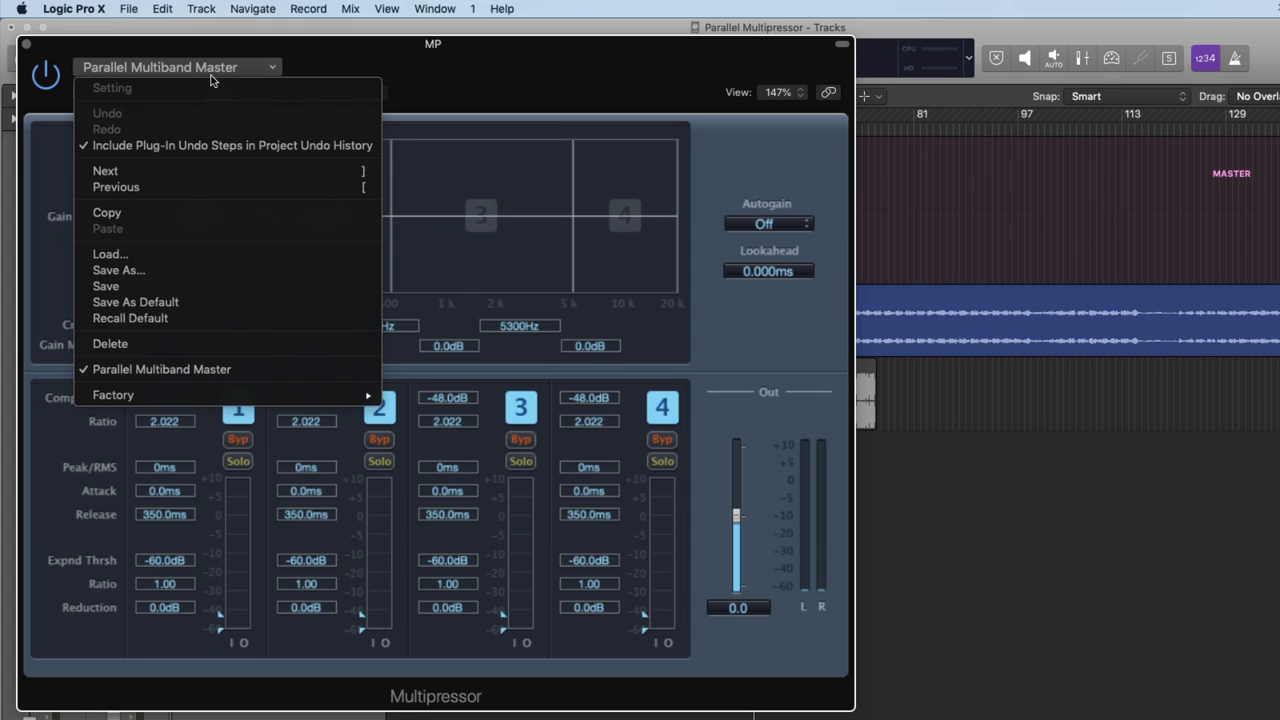
mouse_move(198, 254)
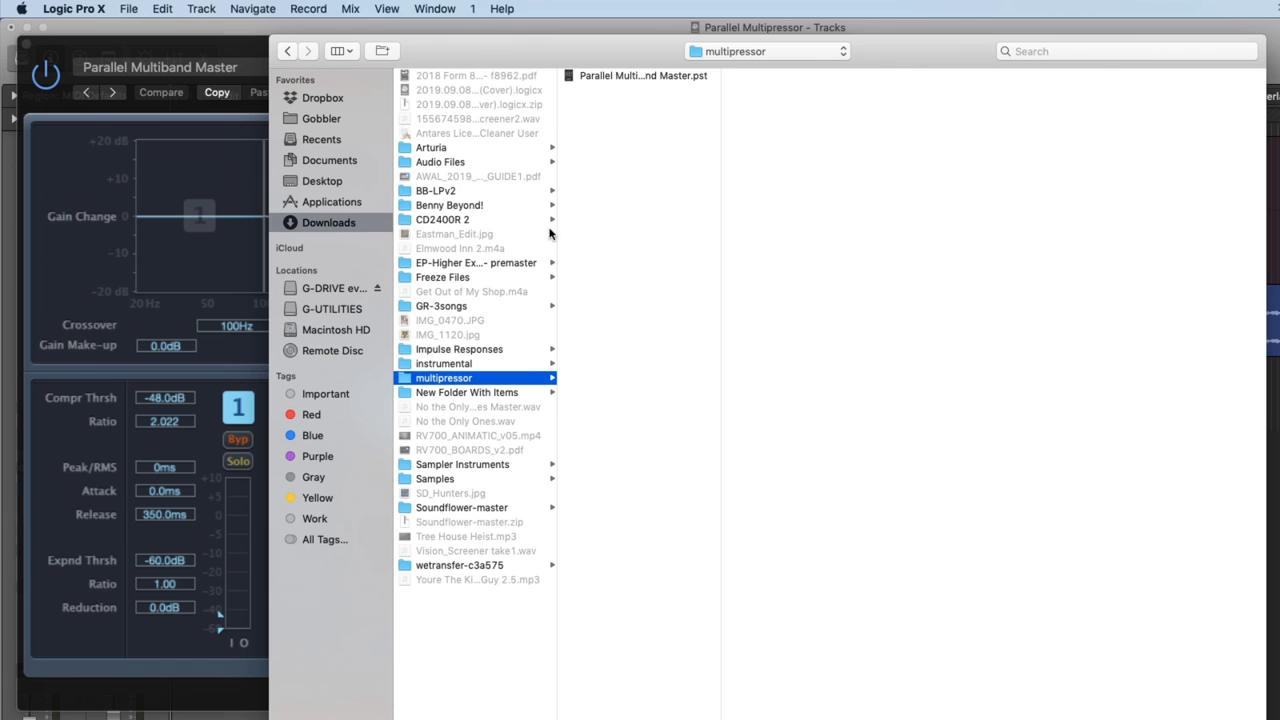
left_click(643, 75)
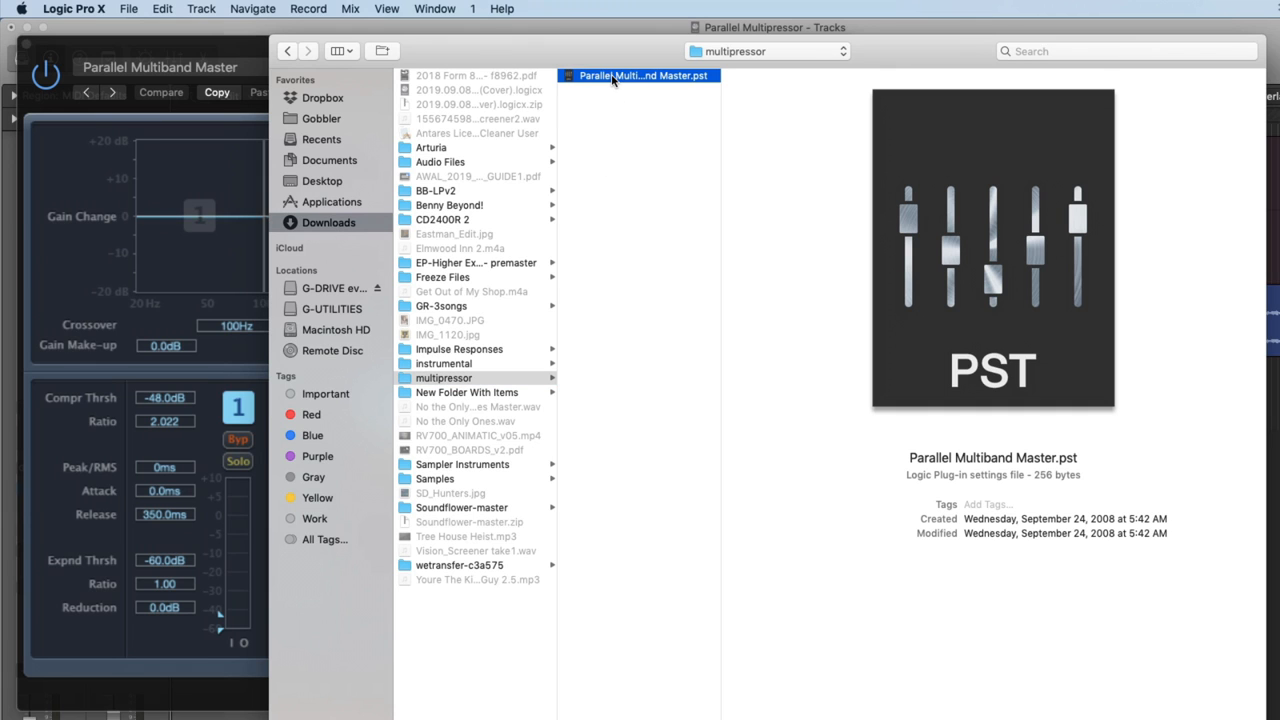
double_click(640, 75)
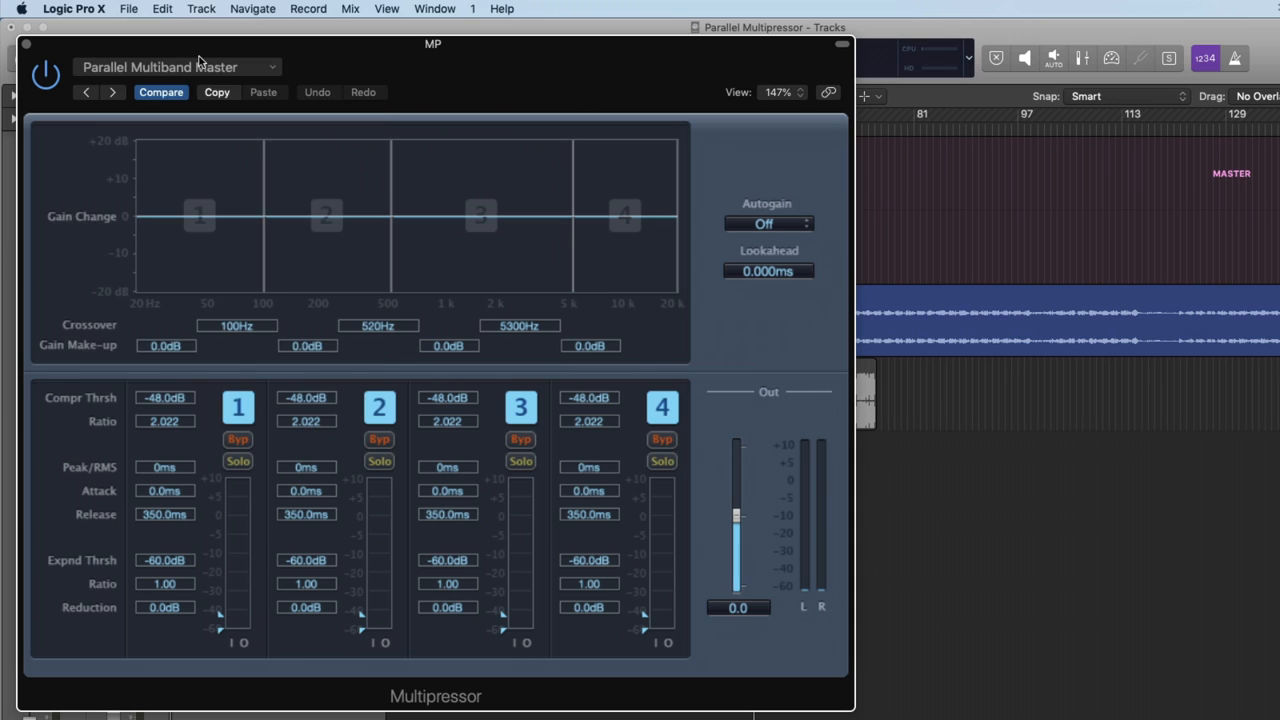
left_click(175, 67)
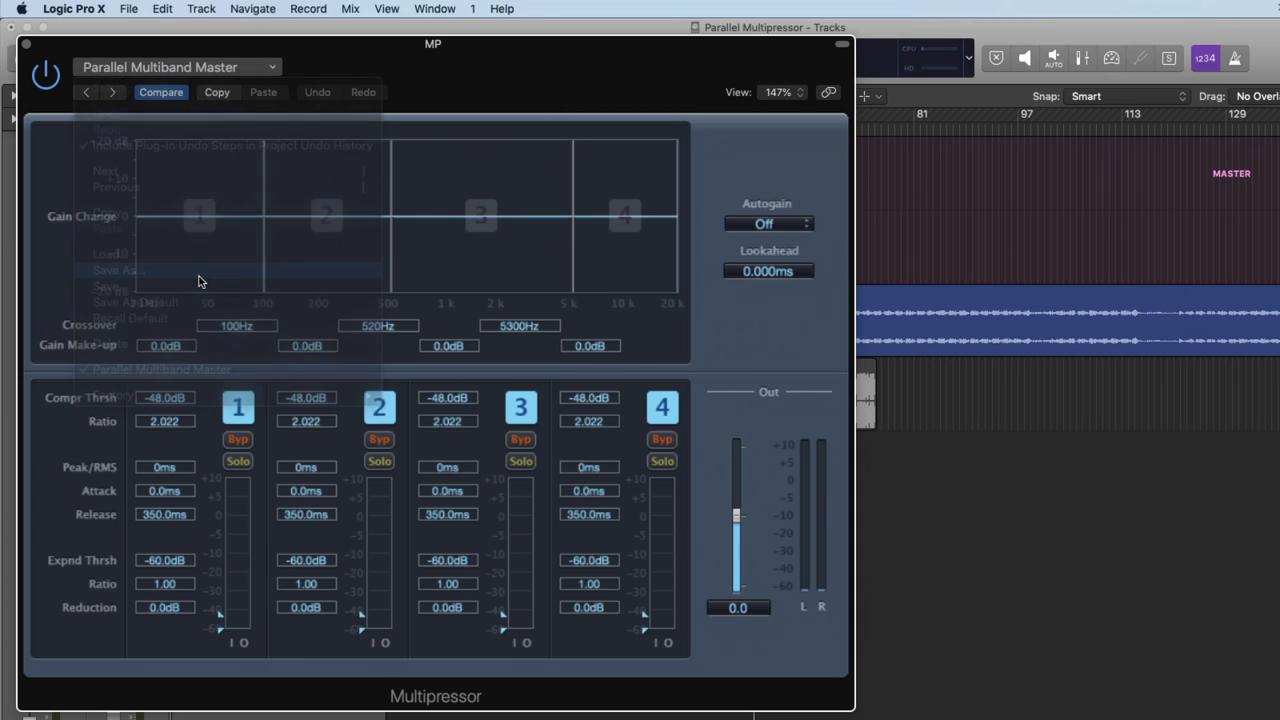
left_click(118, 270)
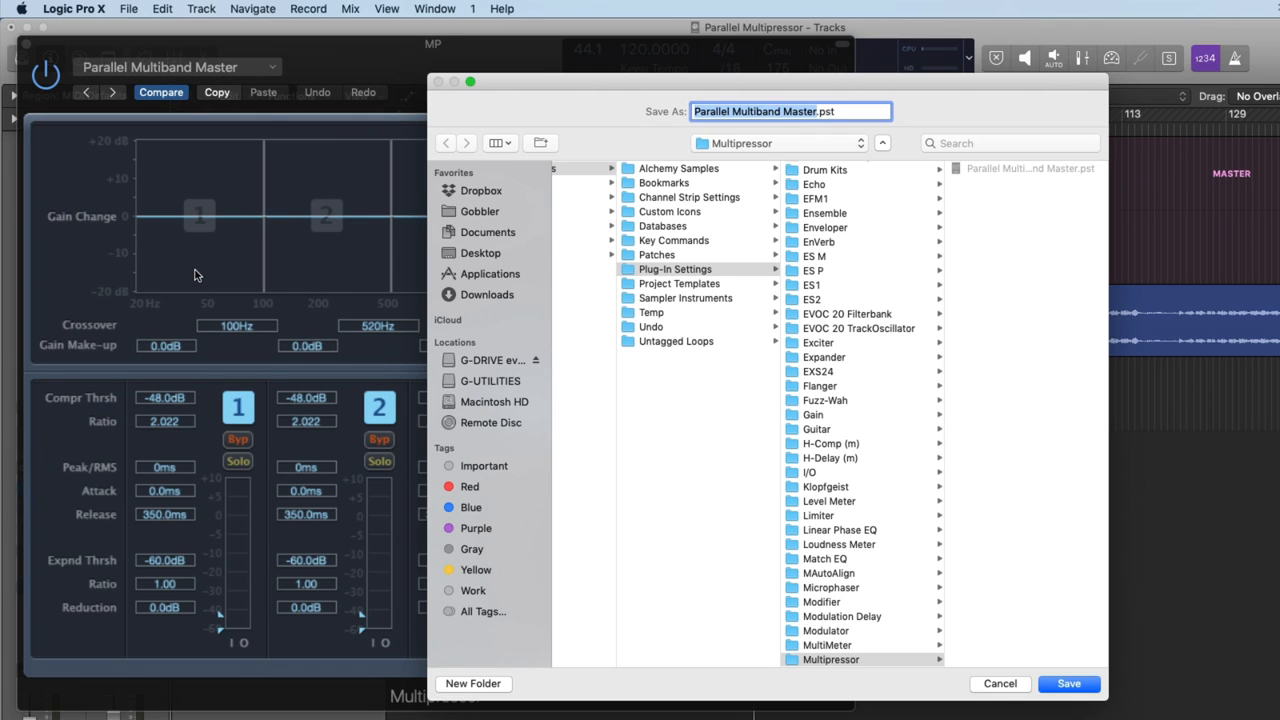
Save Parallel Multiband Master.pst into the Plug-In Settings > Multipressor folder.
left_click(1068, 683)
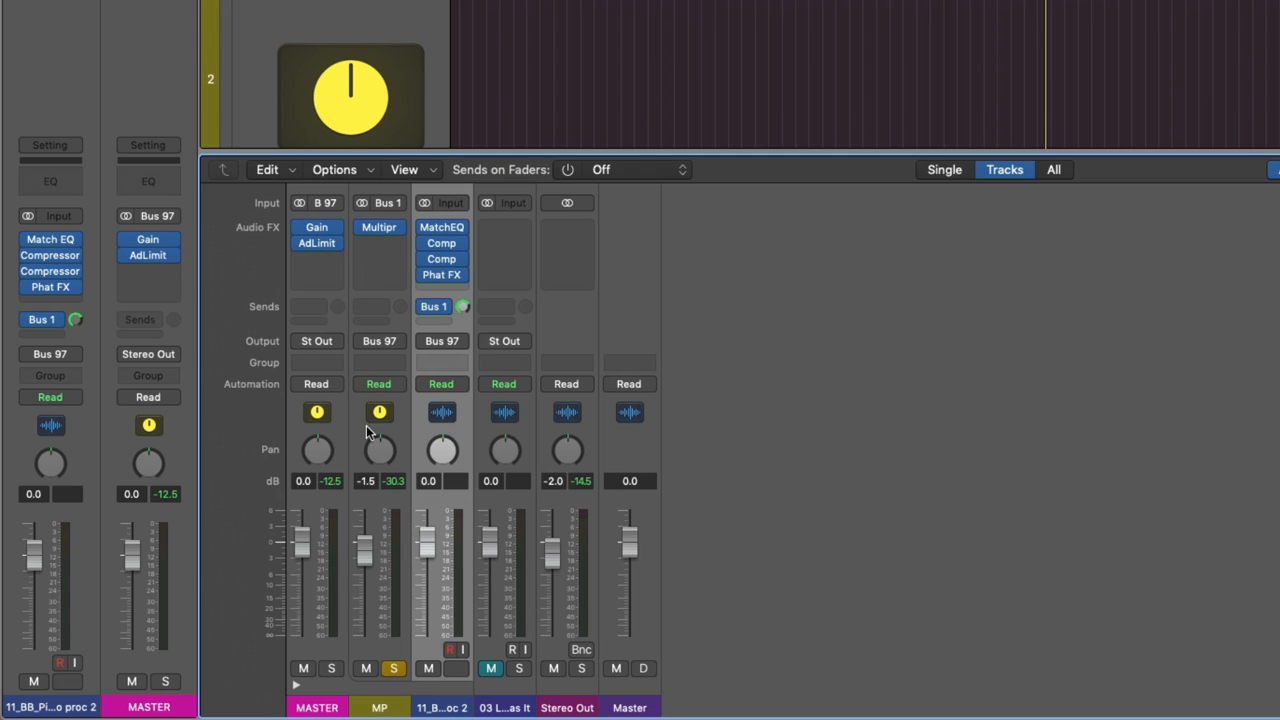
mouse_move(378, 355)
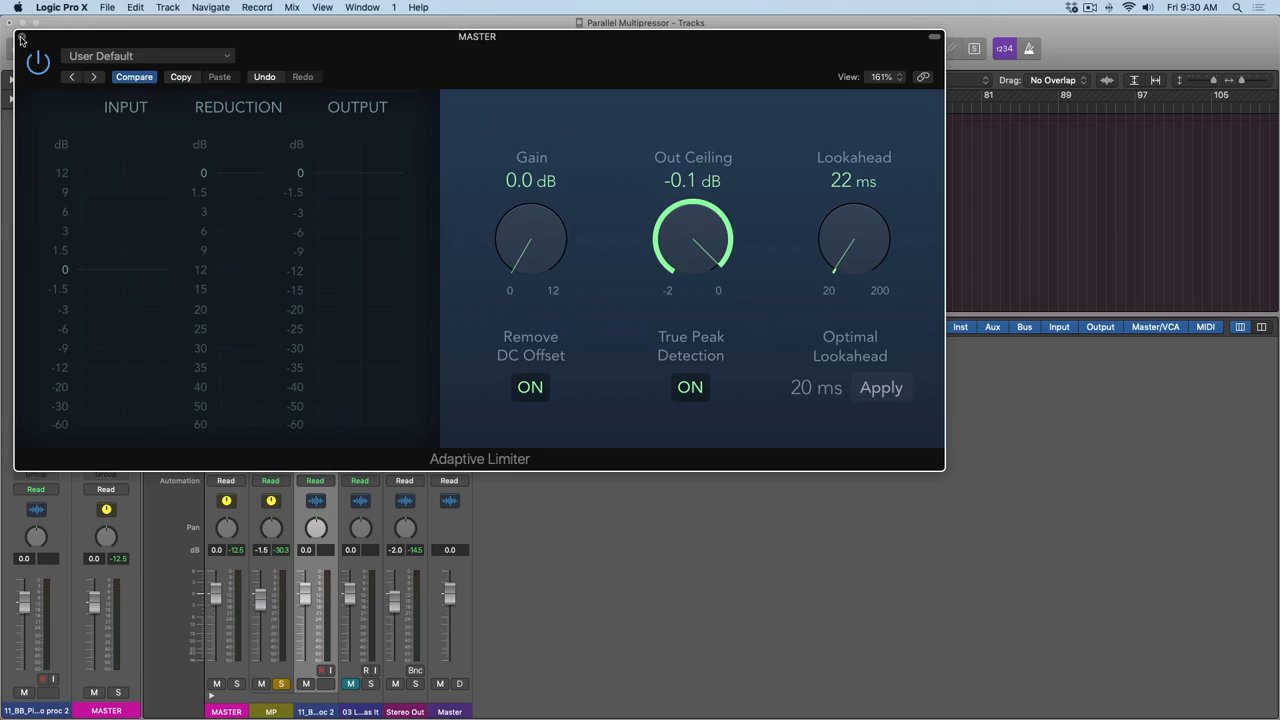
Close the Adaptive Limiter and switch to Firefox's Loudness Penalty: Analyzer tab.
left_click(21, 37)
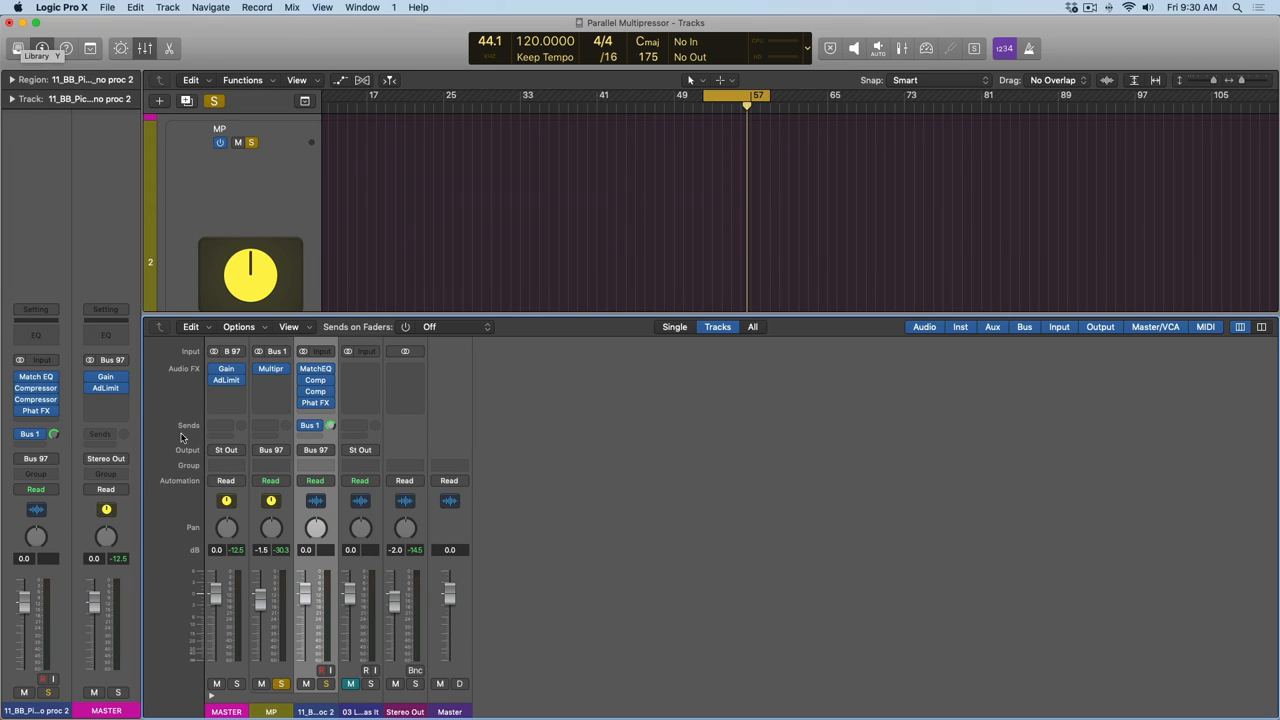
mouse_move(228, 607)
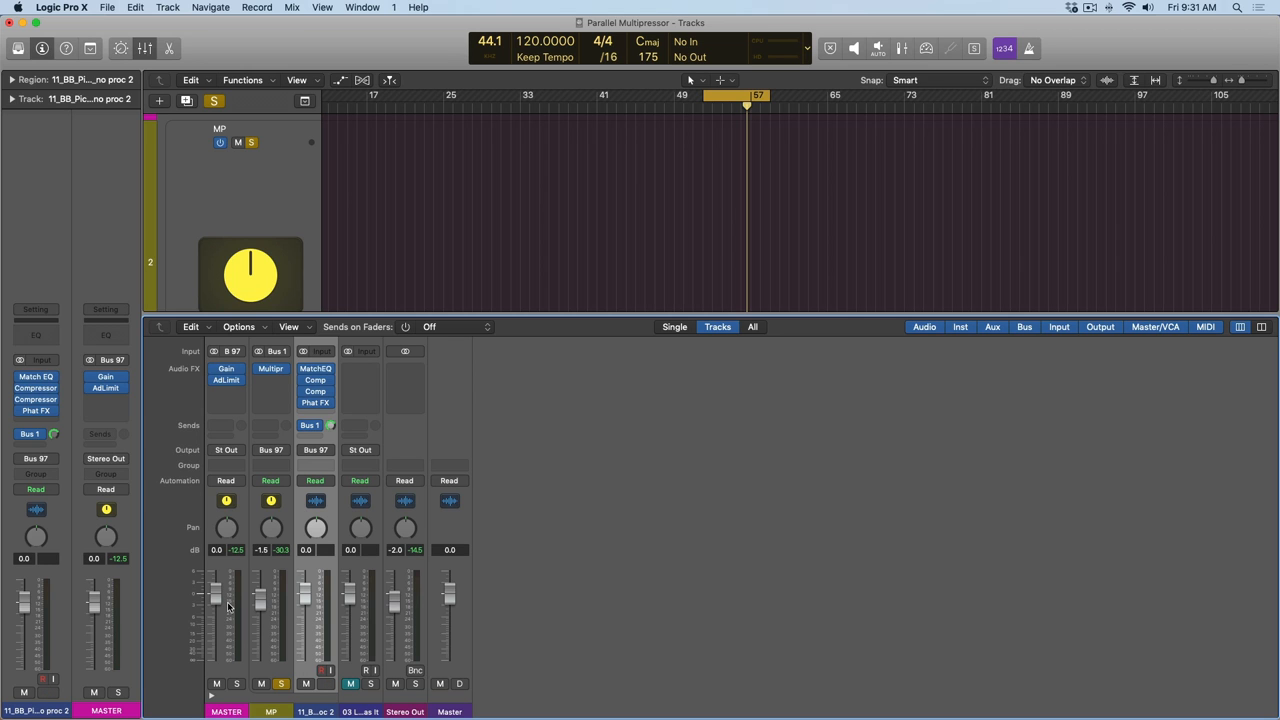
key("cmd+tab")
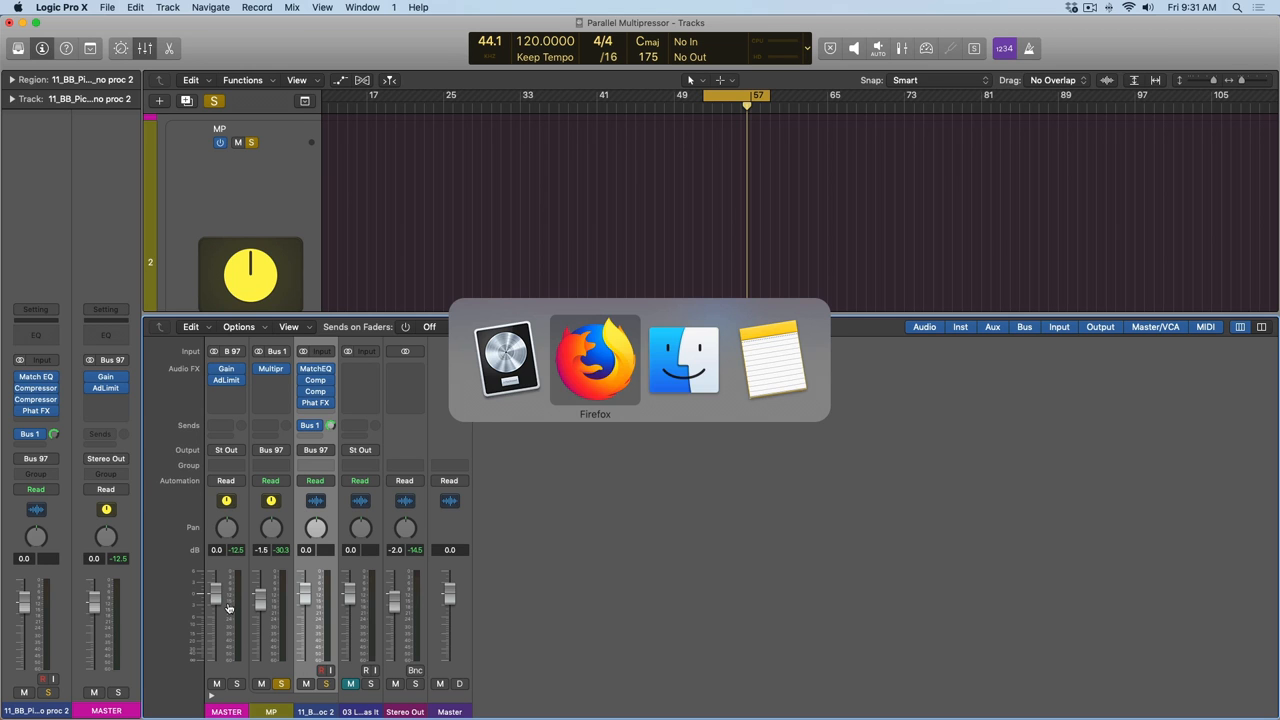
left_click(595, 360)
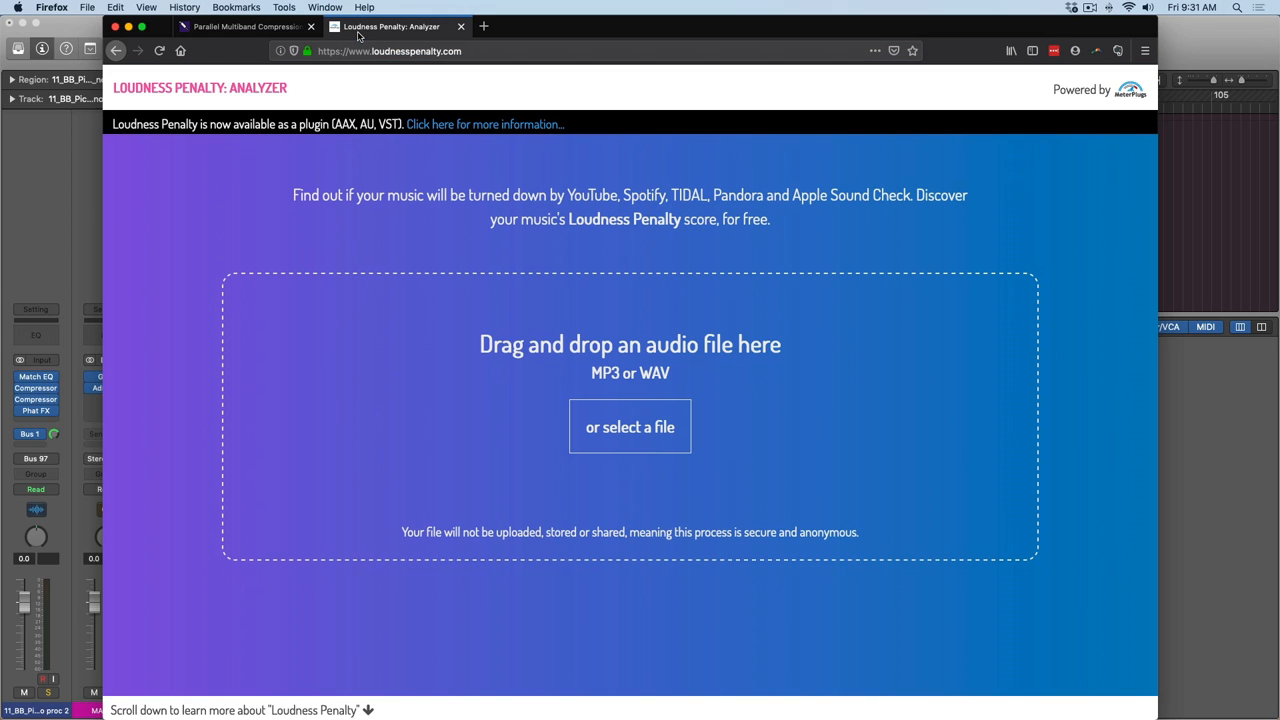